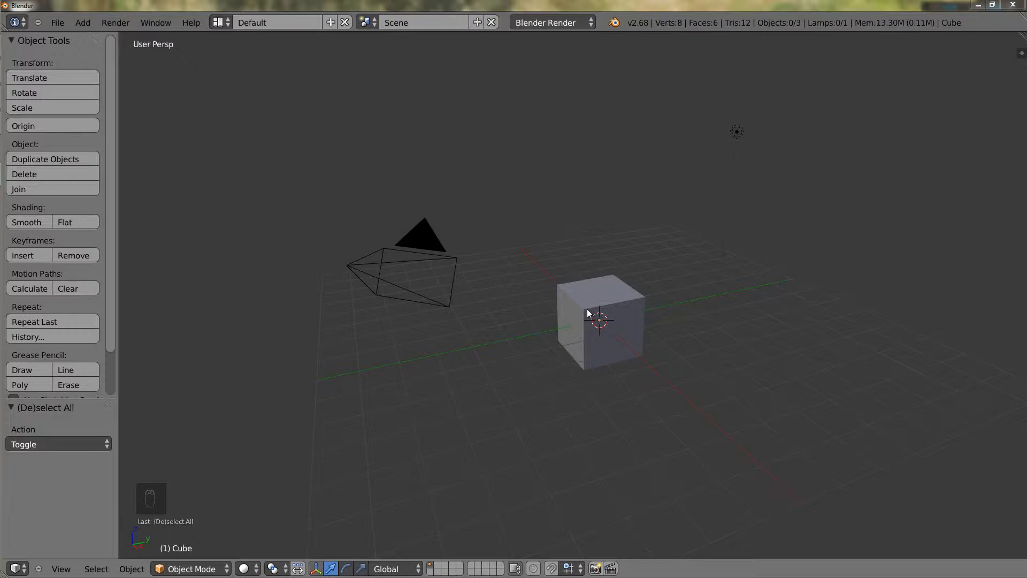
Click-select a floor tile, then box-select the floor tiles inside a rectangle.
click(598, 321)
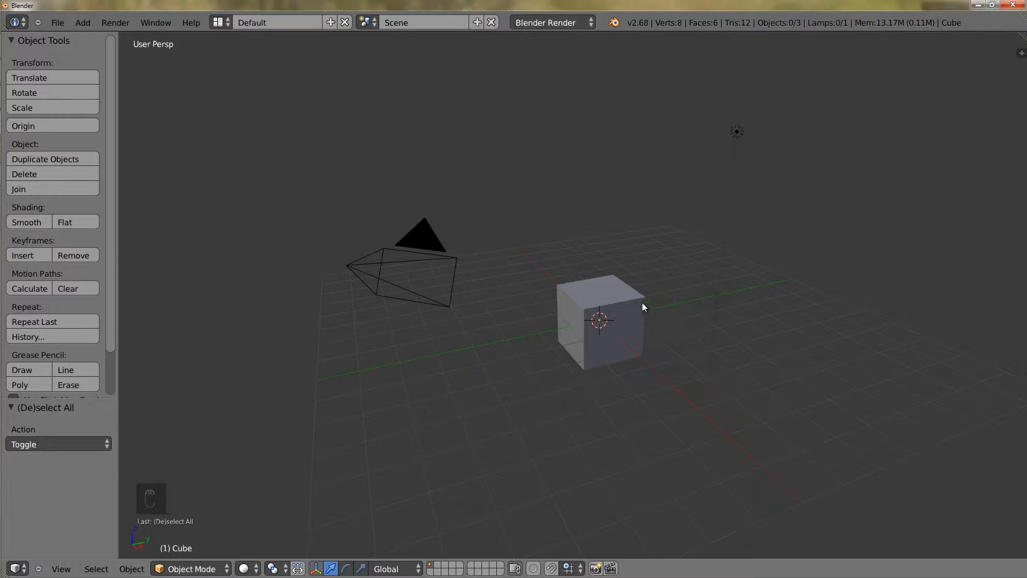
mouse_move(623, 311)
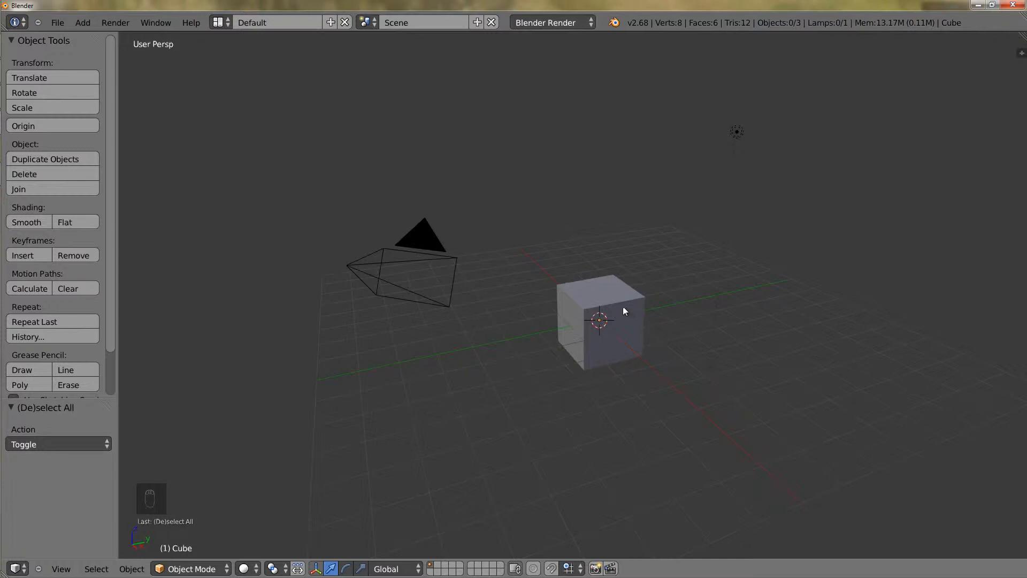
mouse_move(615, 304)
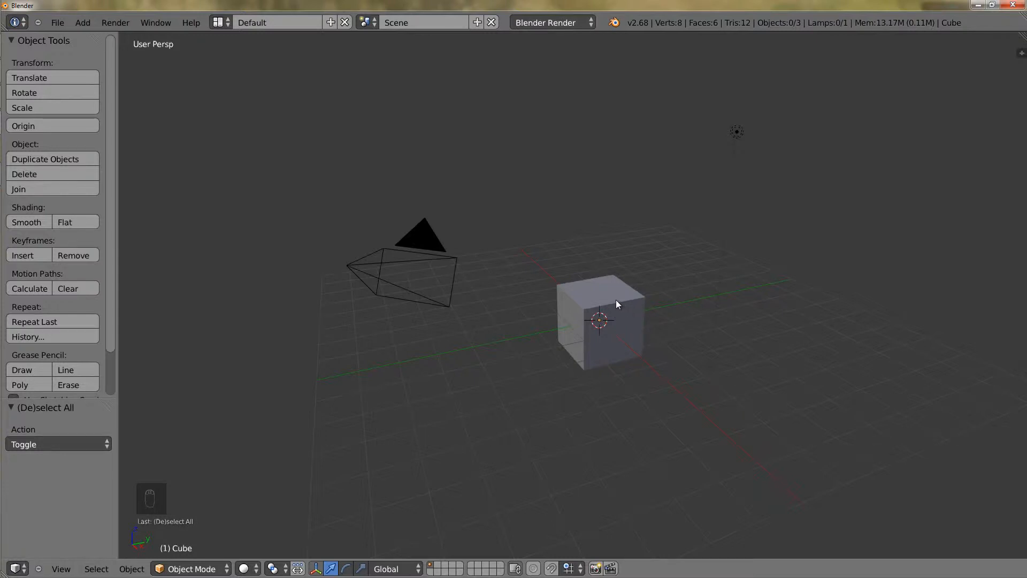
click(598, 321)
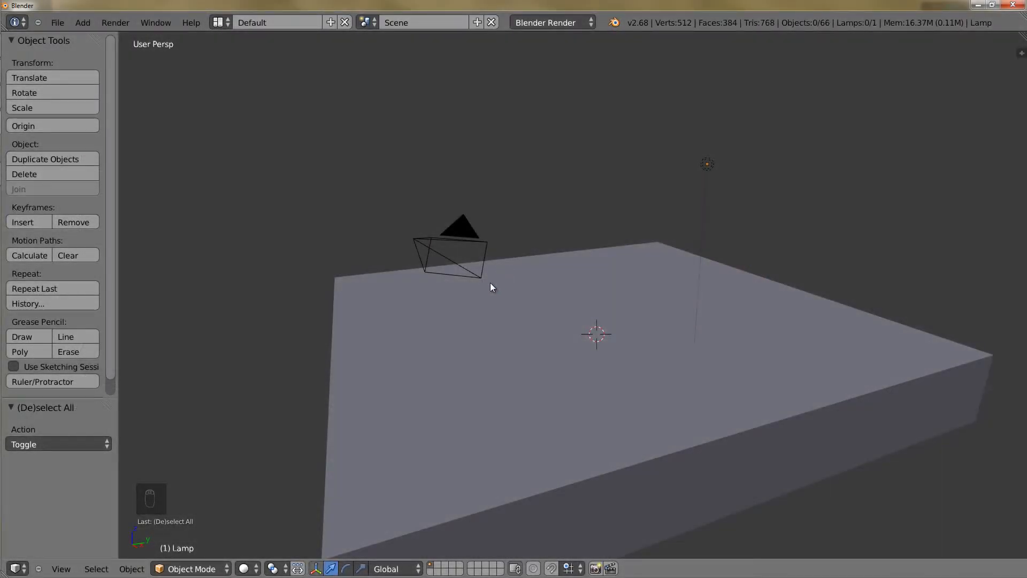
mouse_move(496, 295)
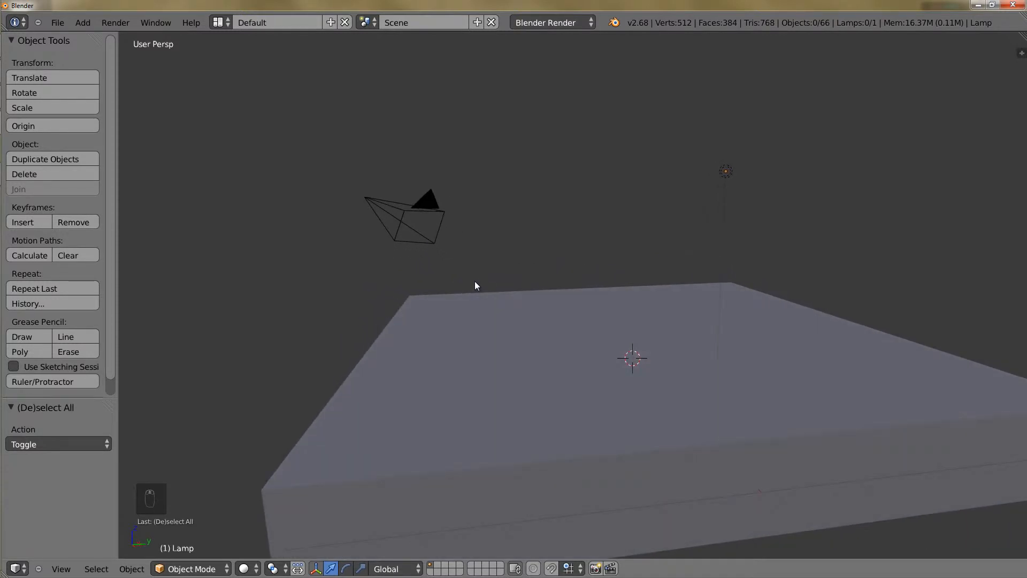
key(b)
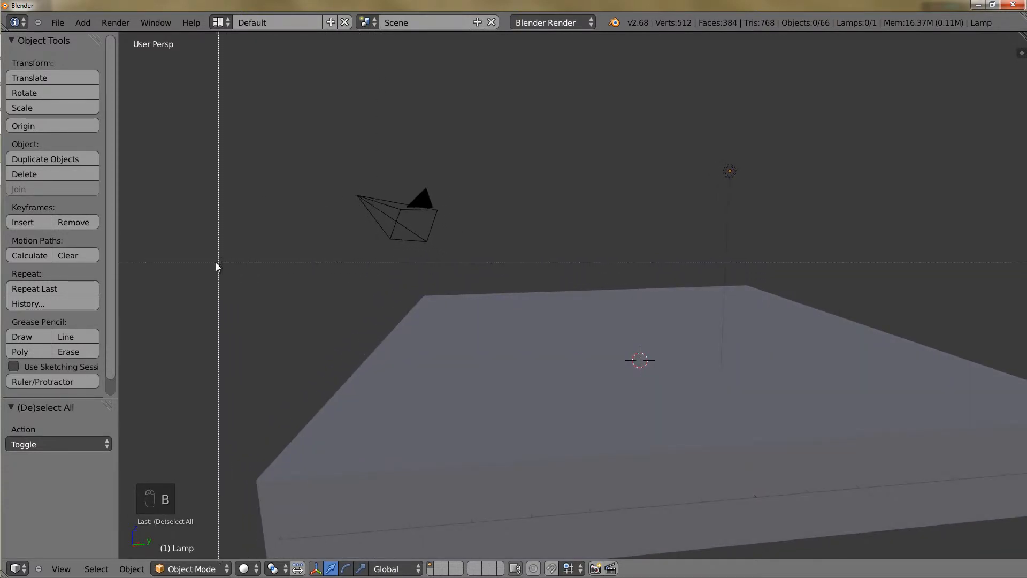
drag(214, 261, 622, 496)
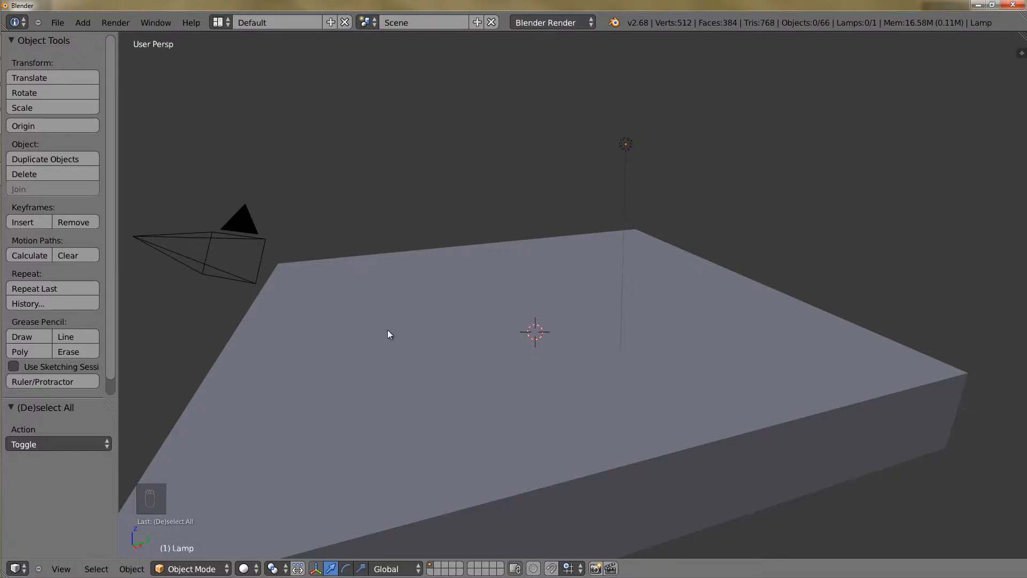
Paint floor tiles into the selection with circle select, then clear the selection.
key(c)
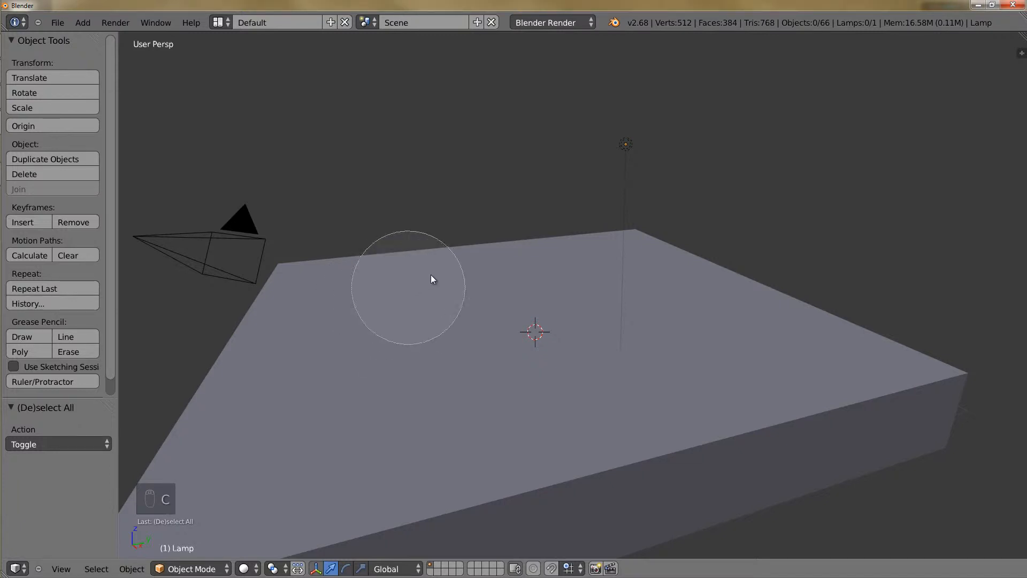
mouse_move(338, 282)
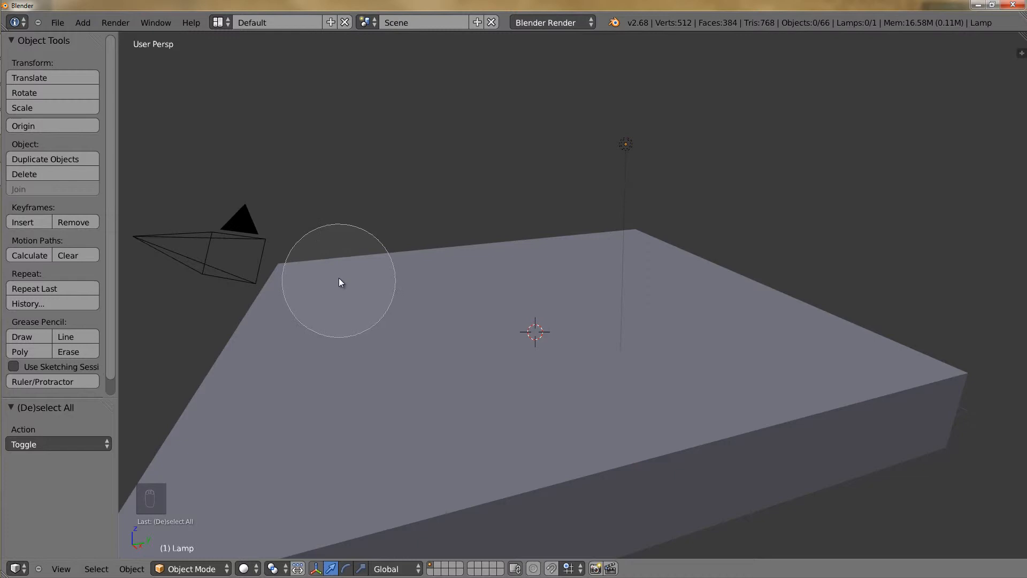
mouse_move(404, 282)
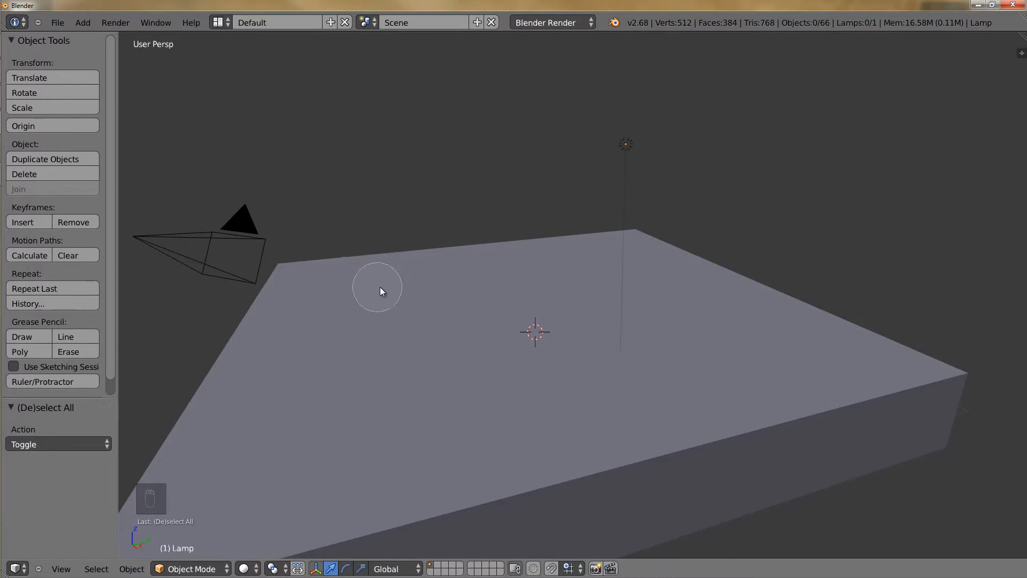
mouse_move(305, 272)
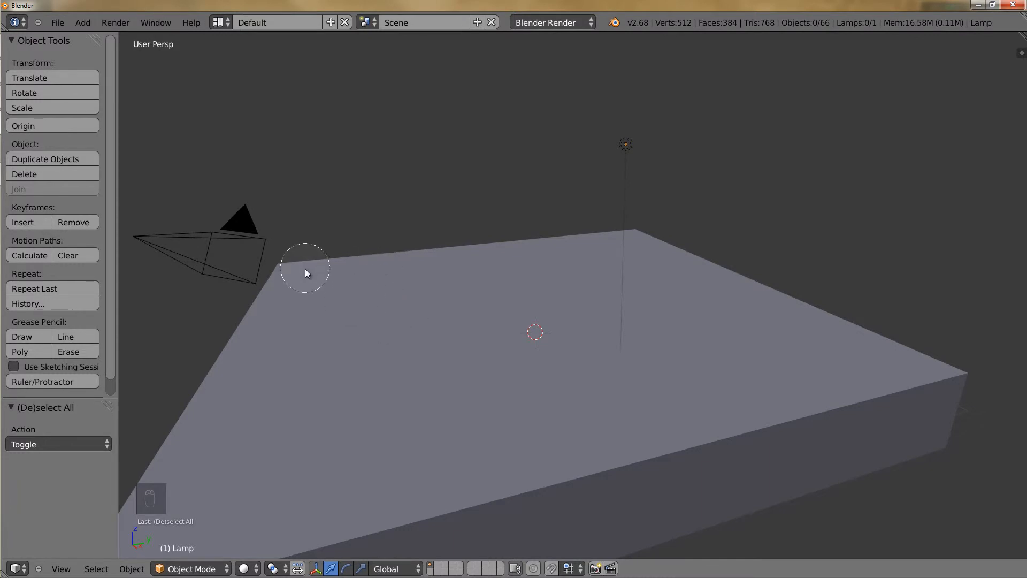
click(304, 267)
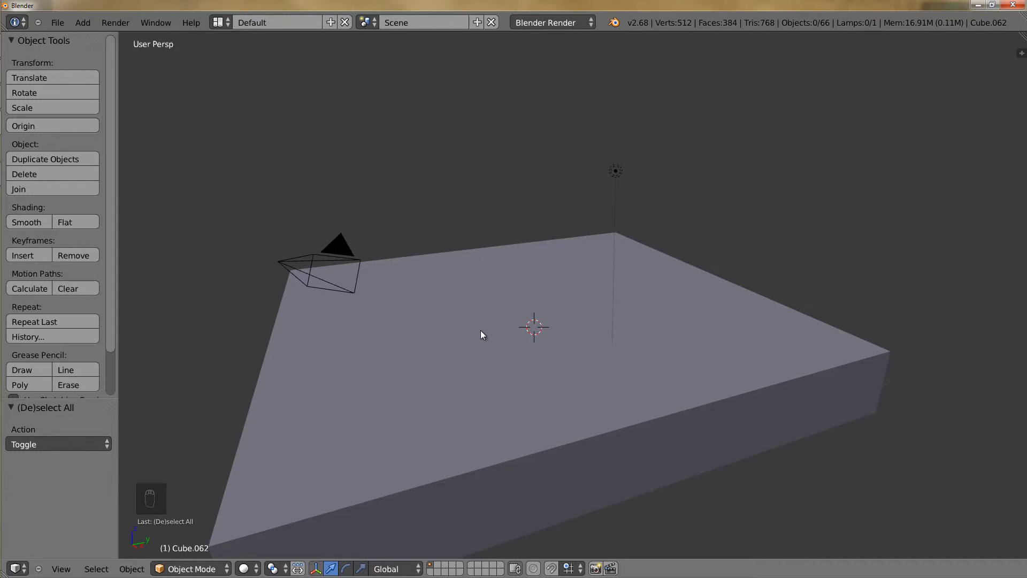
key(a)
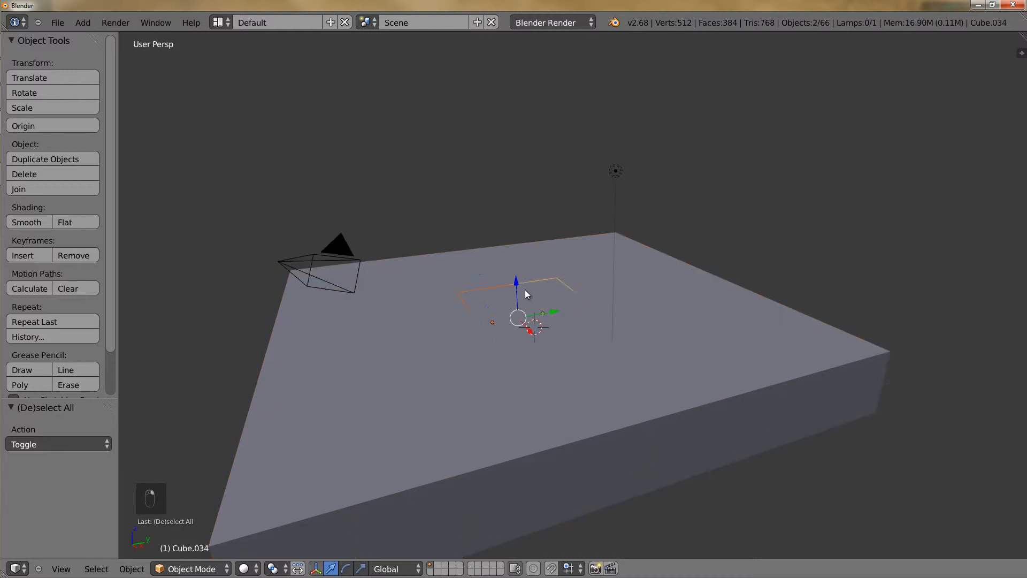
key(a)
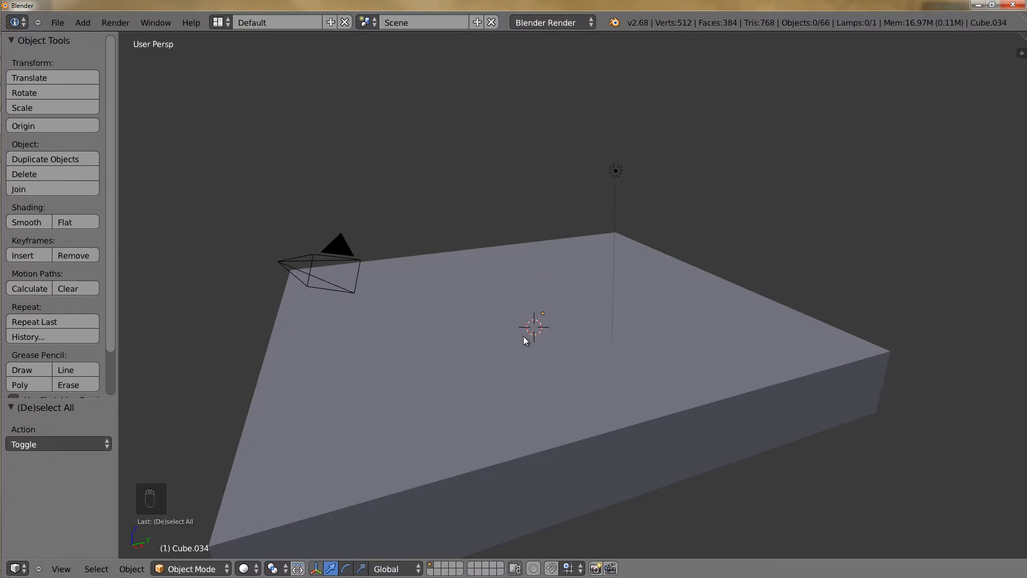
Toggle select all on and off, then invert so all but six tiles are selected.
key(a)
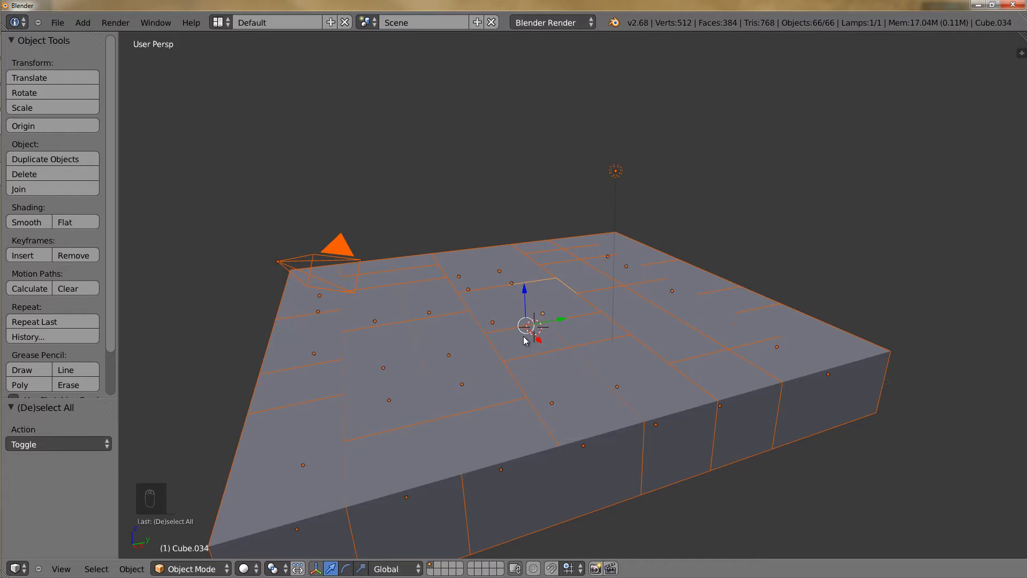
key(a)
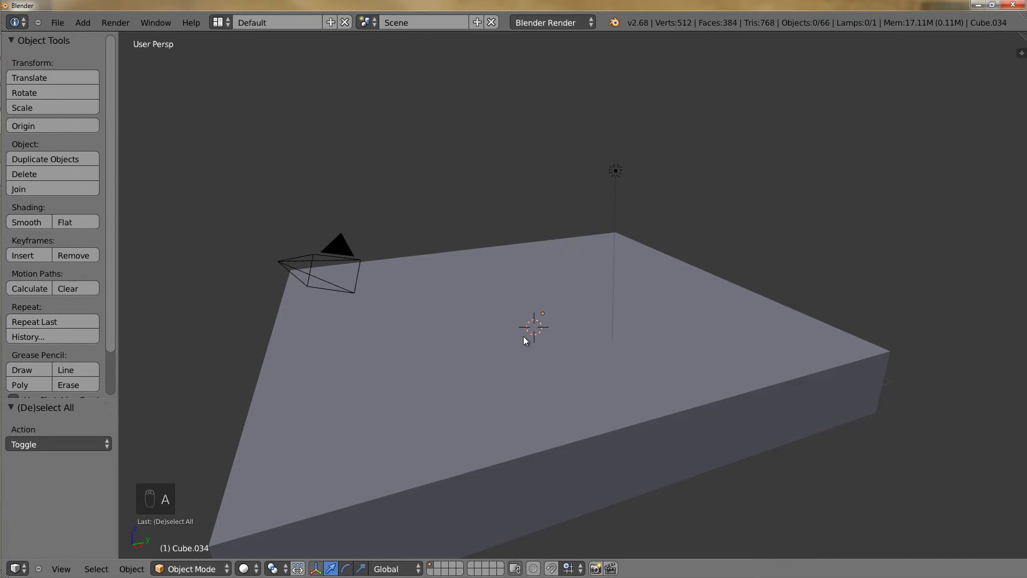
key(a)
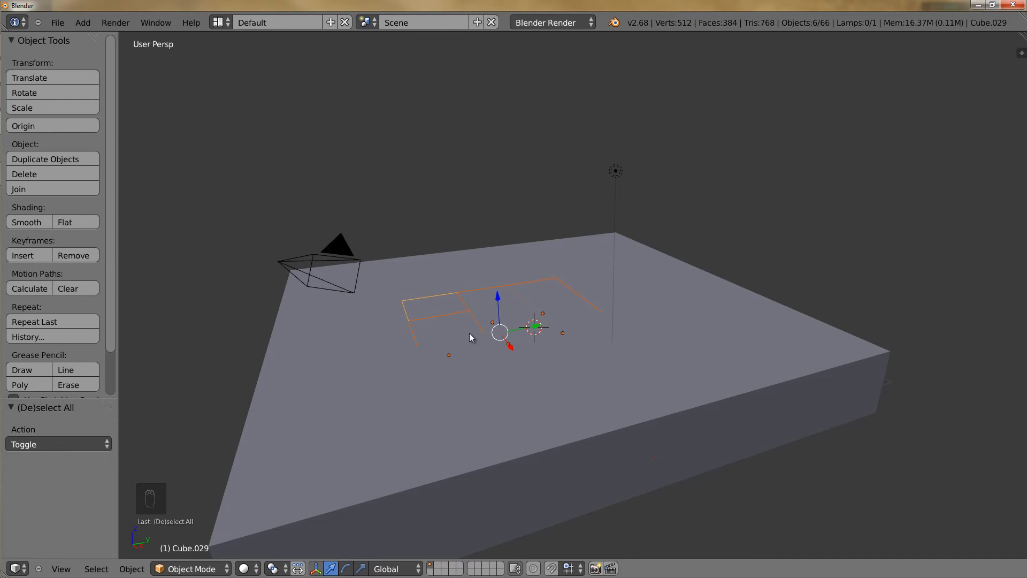
key(ctrl+i)
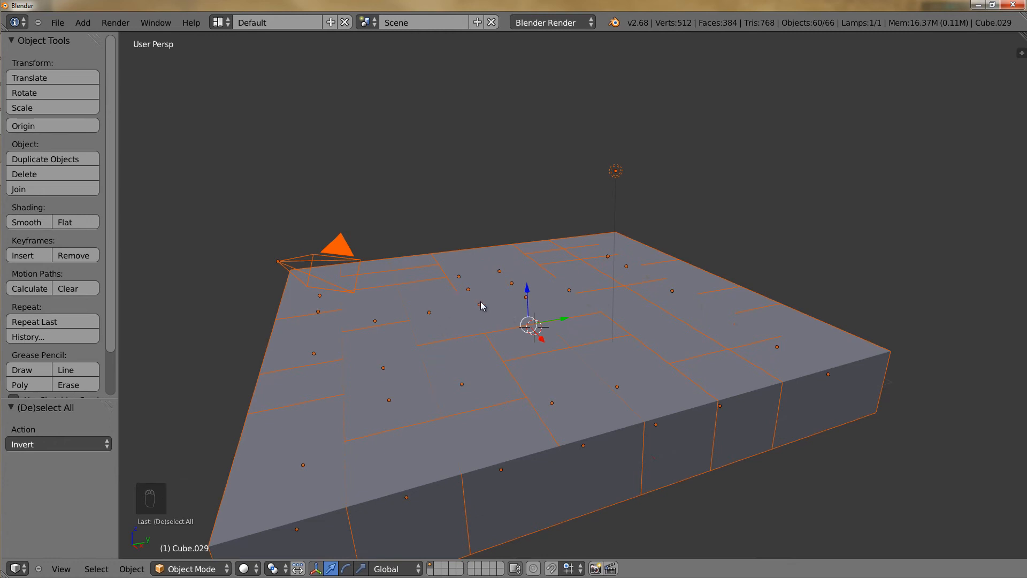
mouse_move(117, 300)
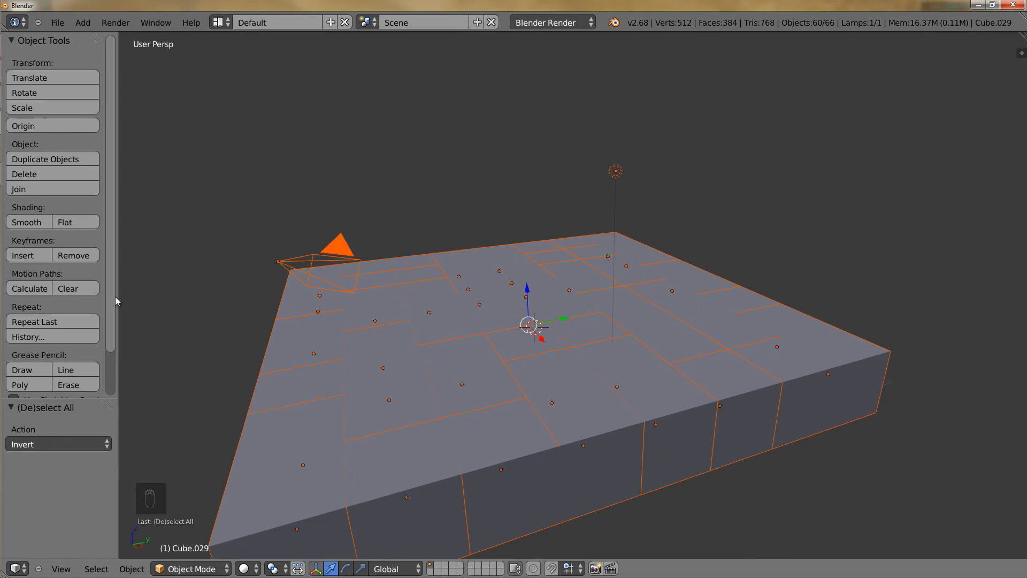
mouse_move(278, 295)
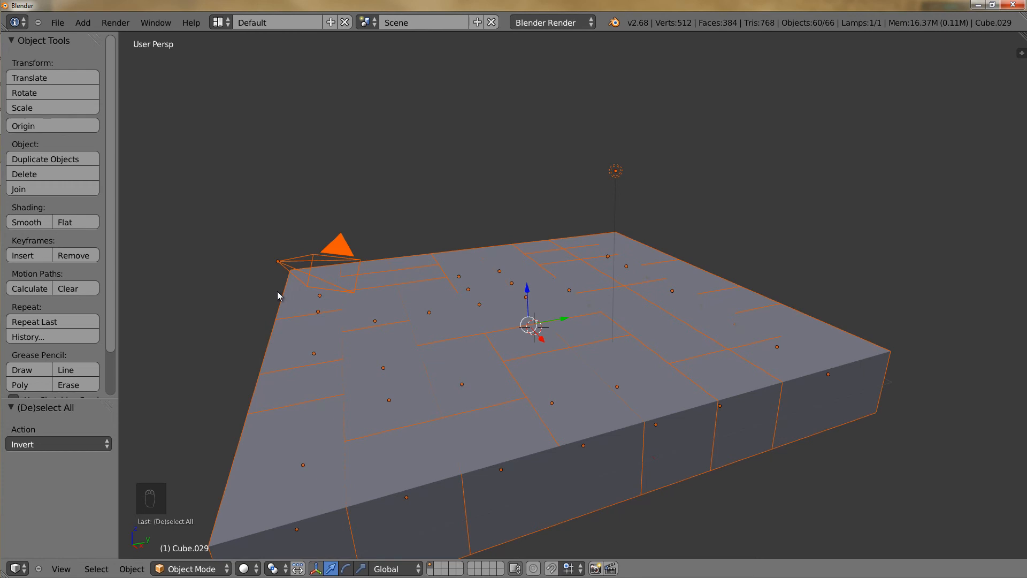